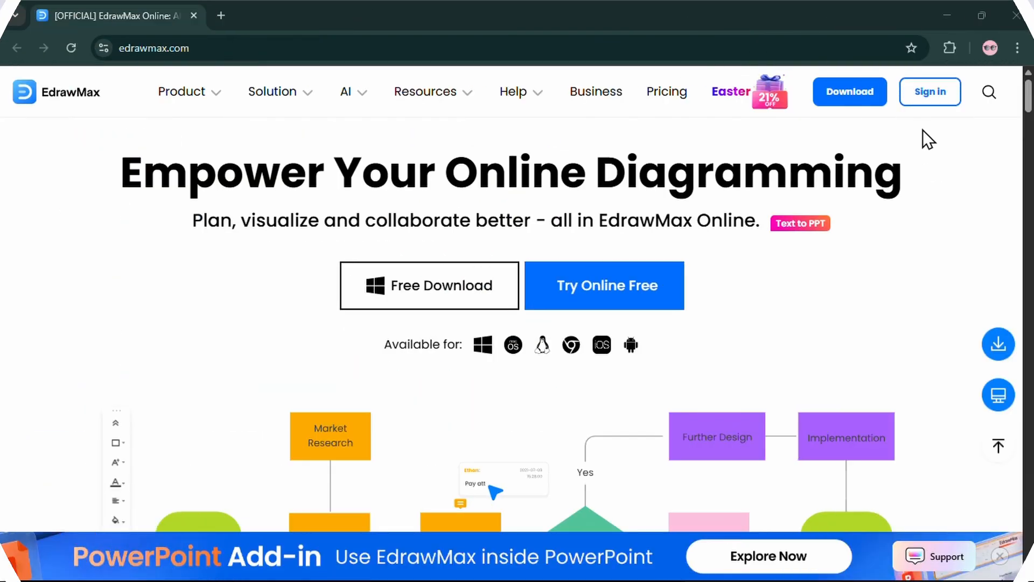
Step: Open EdrawMax's AI PPT generator and enter the topic 'Key components of a high-performing team.'
left_click(929, 92)
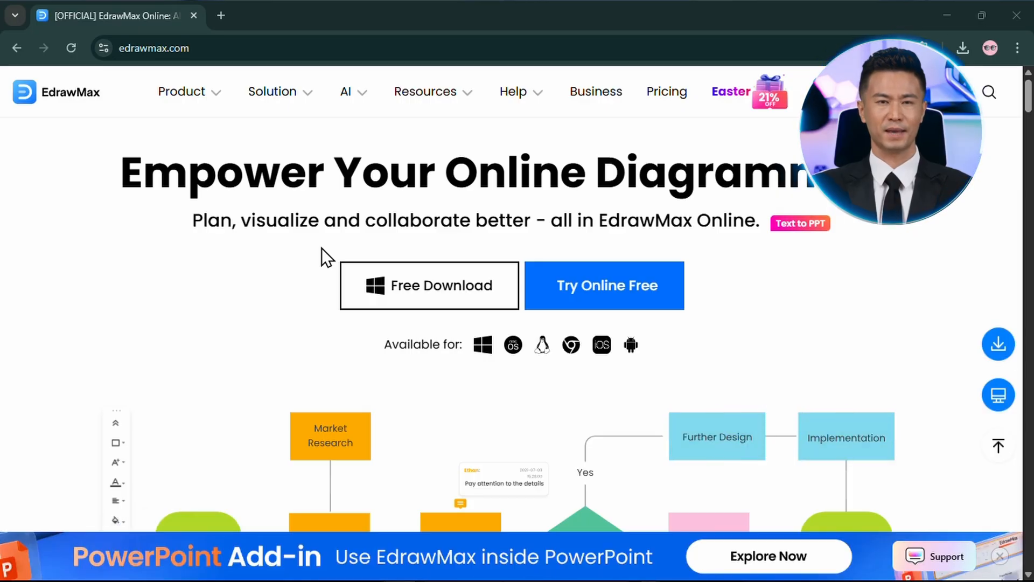
left_click(346, 91)
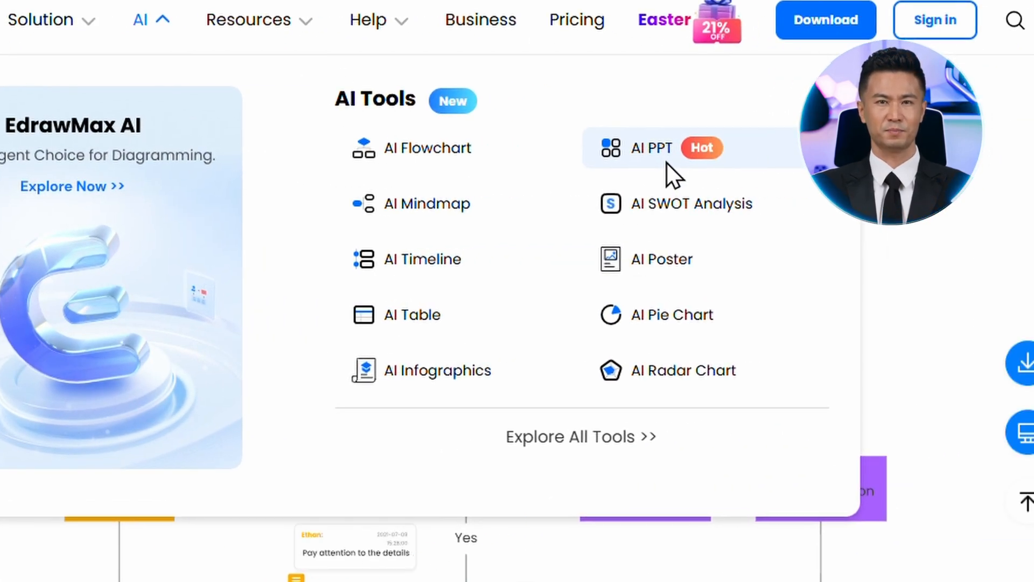
left_click(651, 147)
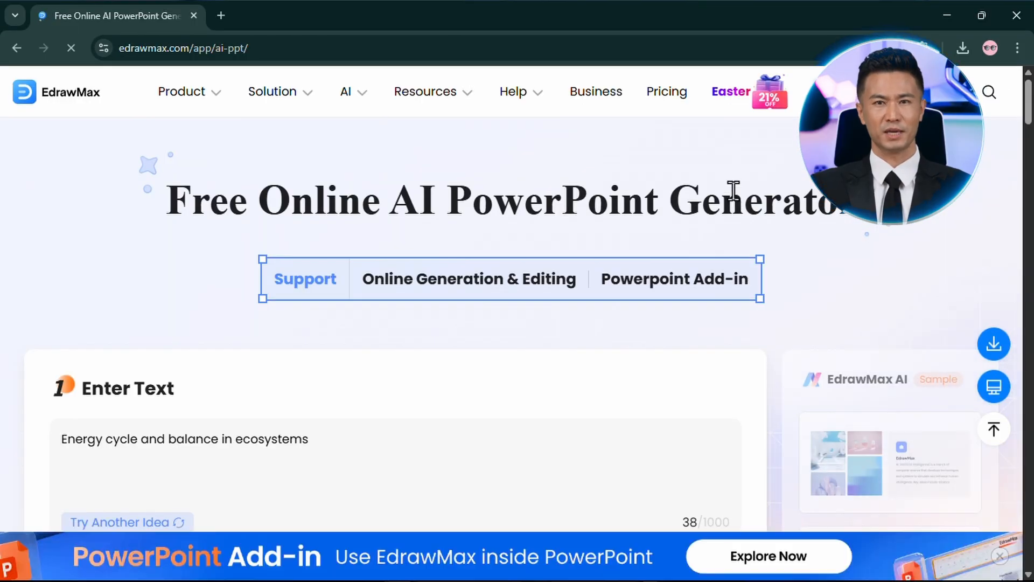
scroll("down", 3)
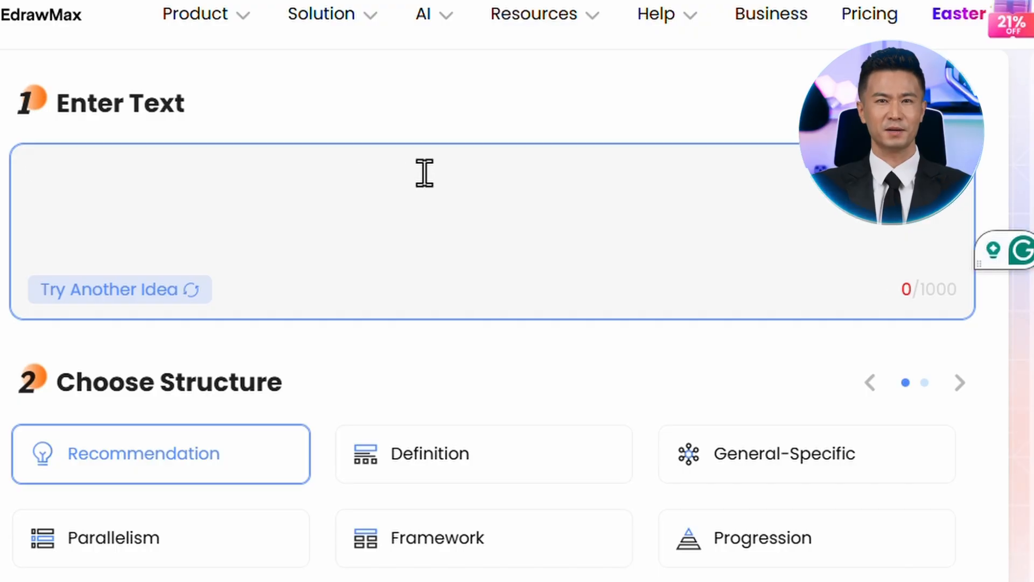
type("Key components of a high-performing team.")
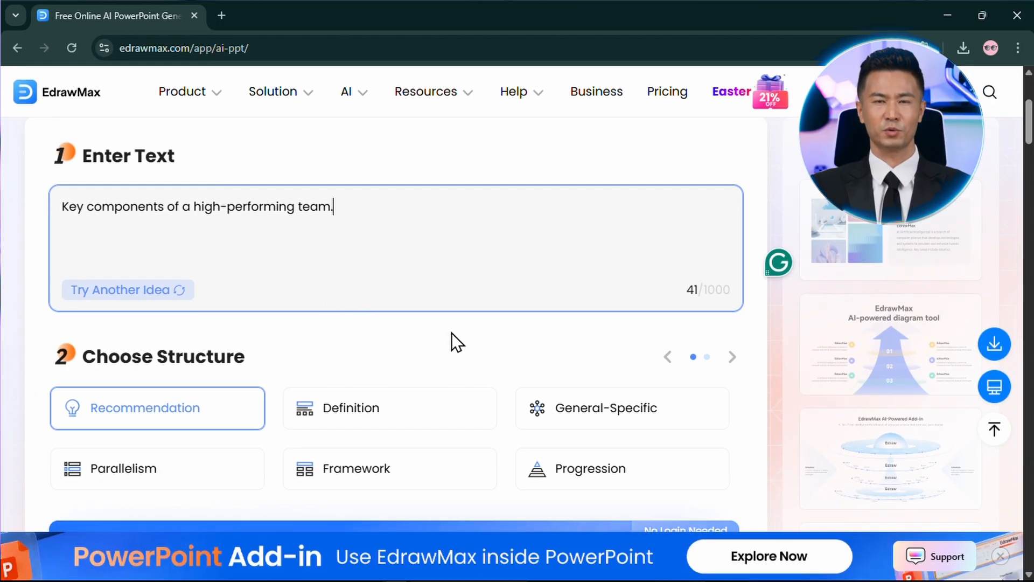
scroll("down", 3)
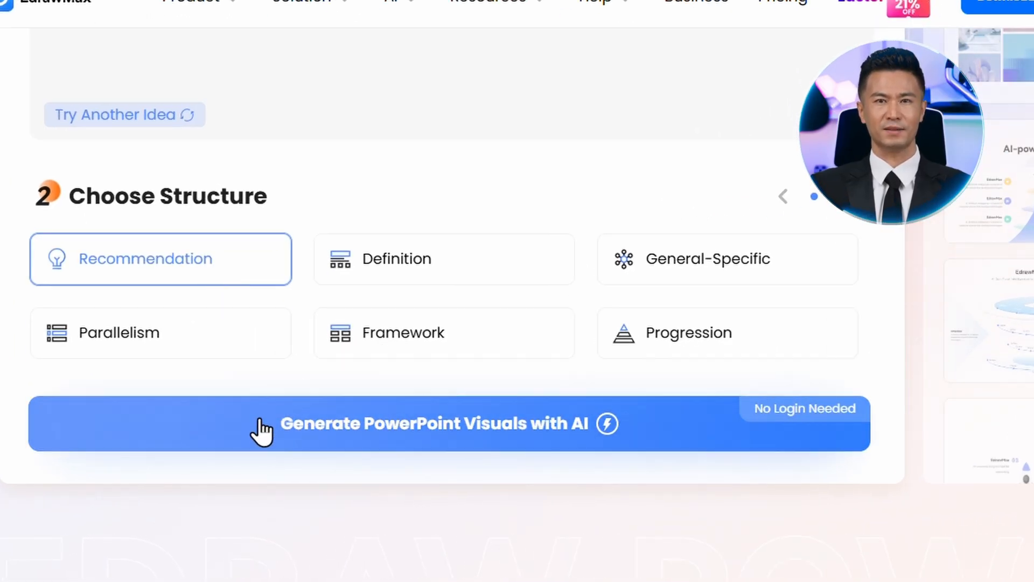
Step: Generate the four-component team slide, pick the handshake design, and color Clear Goals red
left_click(449, 423)
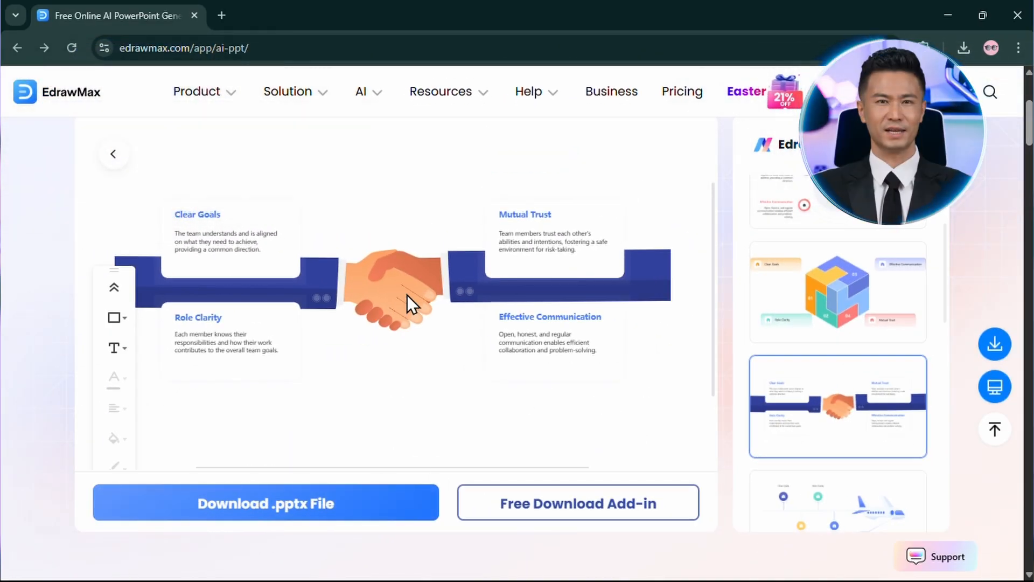
left_click(393, 300)
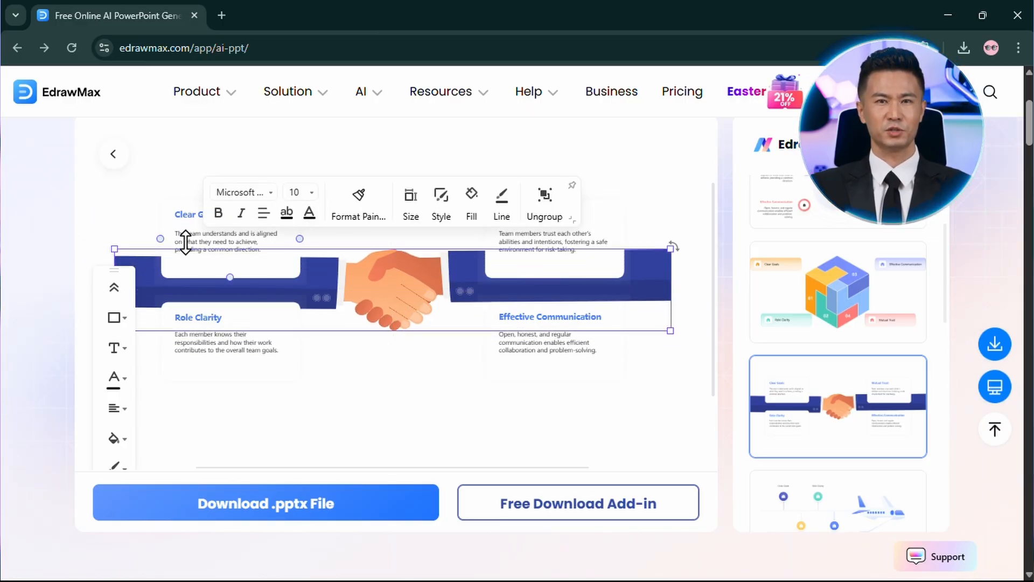
double_click(196, 214)
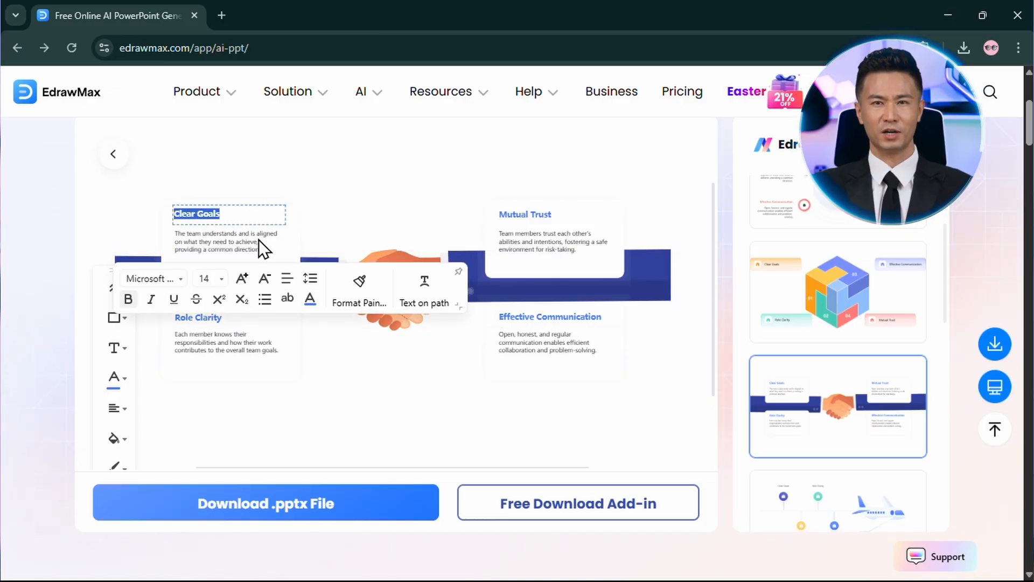
left_click(310, 298)
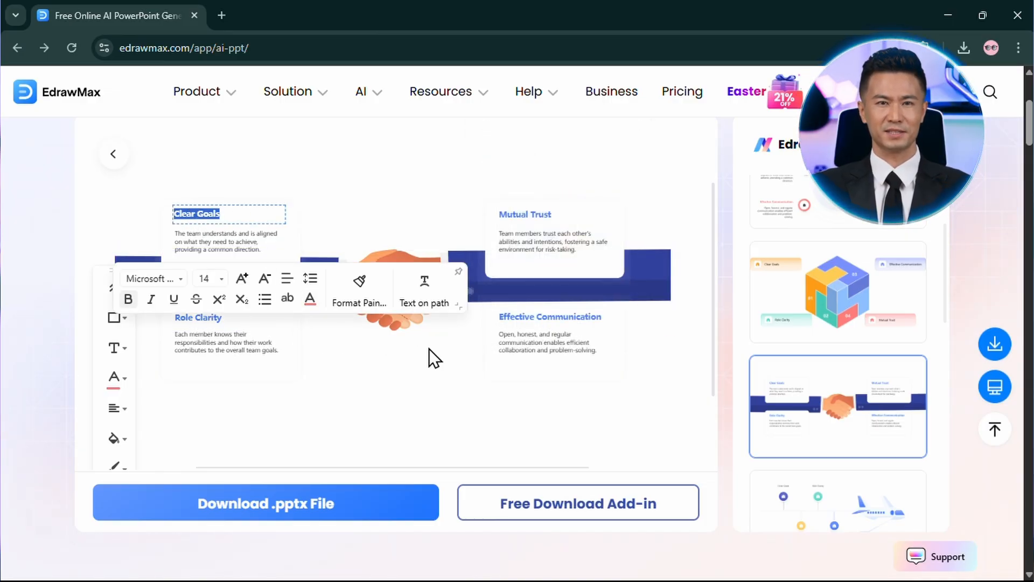
left_click(433, 358)
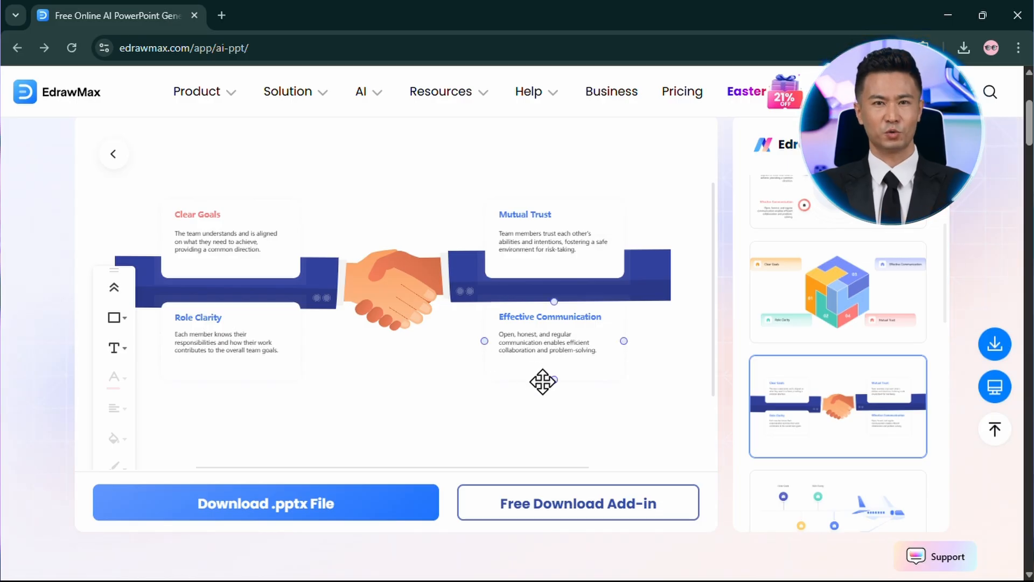
left_click(230, 341)
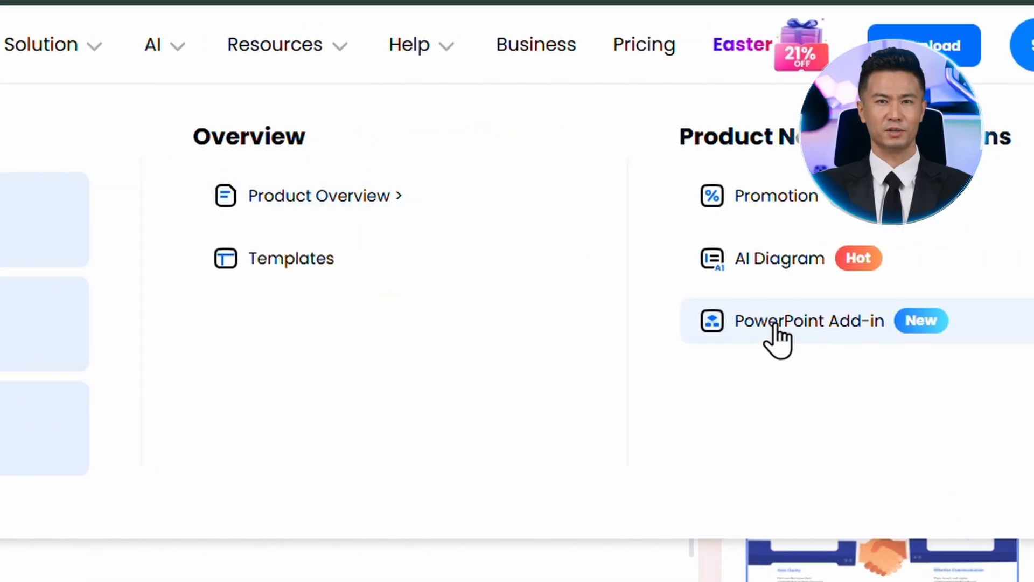
Step: Go to EdrawMax's PowerPoint Add-in page
left_click(810, 321)
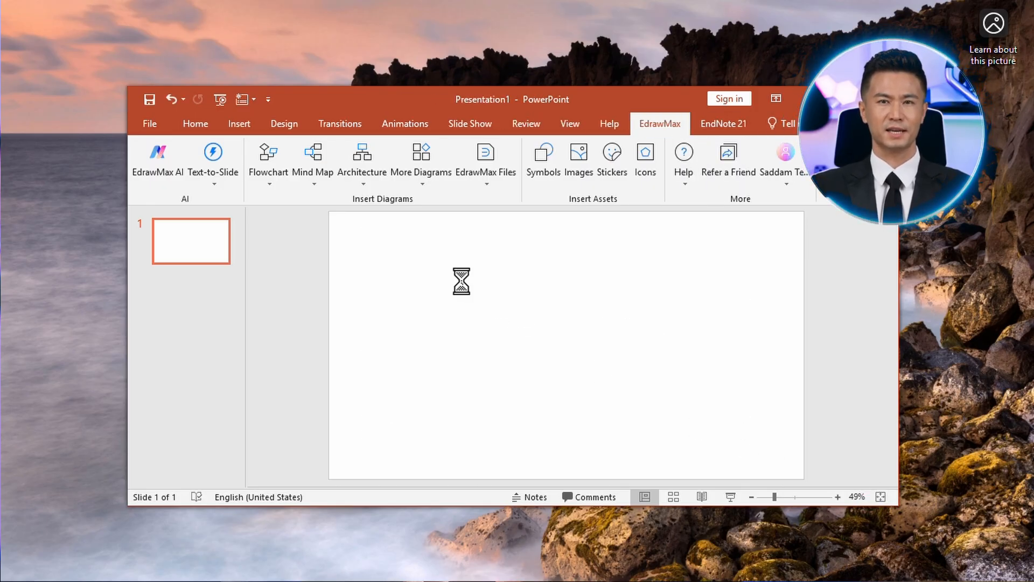
Step: Paste the AI-productivity outline and convert it into a circular-arrows Cycle diagram on slide 2
key("ctrl+v")
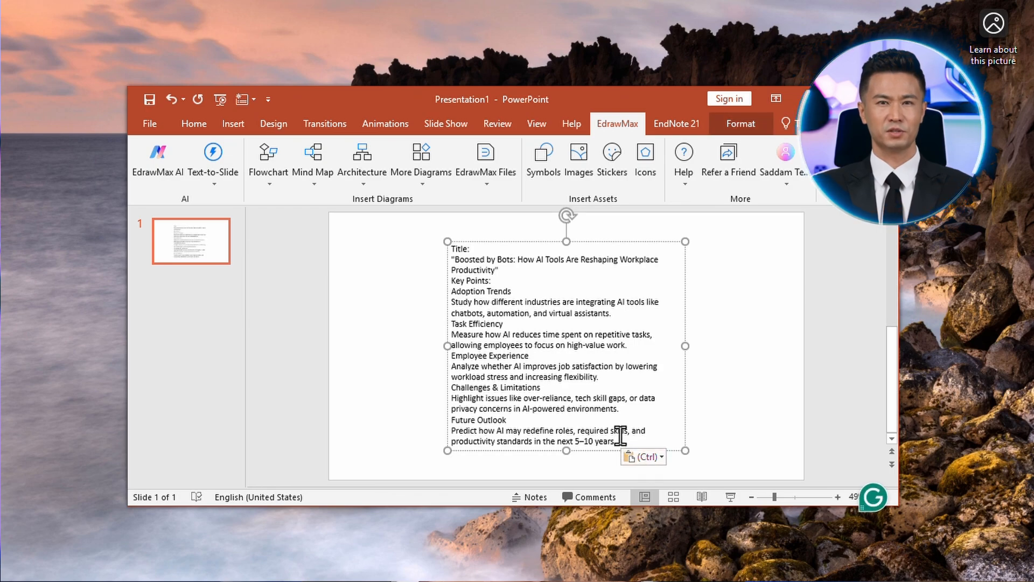
key("ctrl+a")
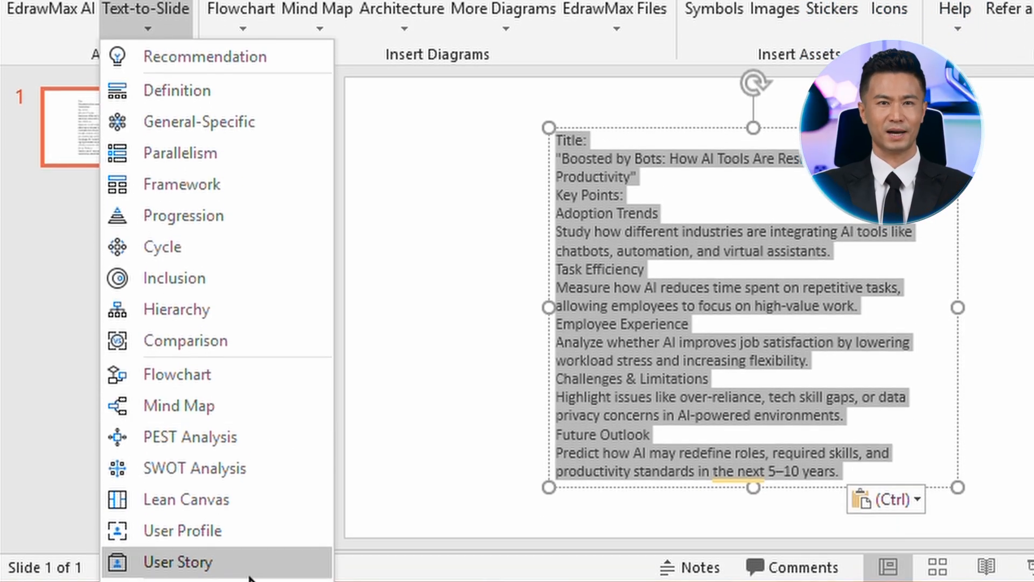
mouse_move(250, 277)
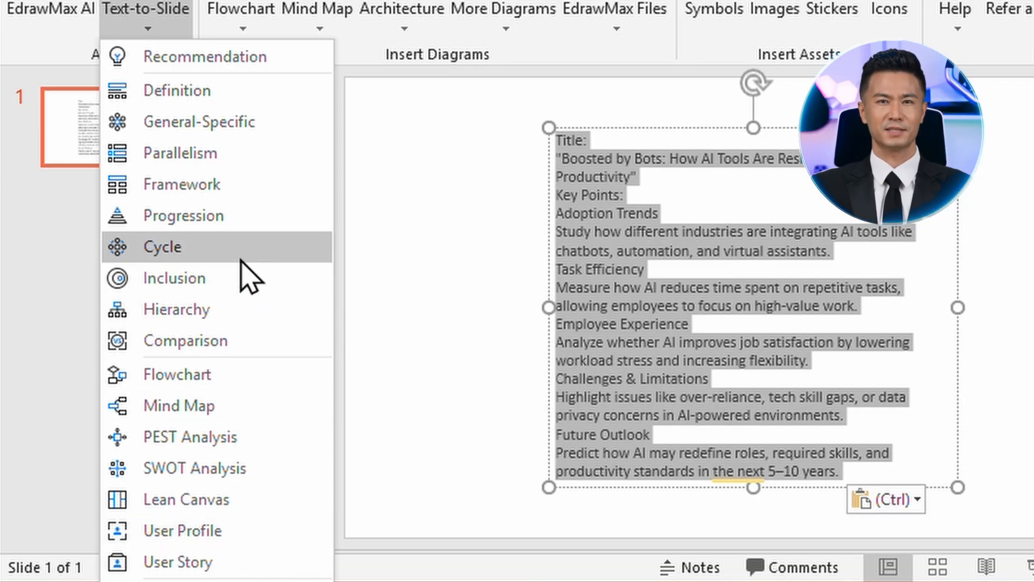
left_click(161, 246)
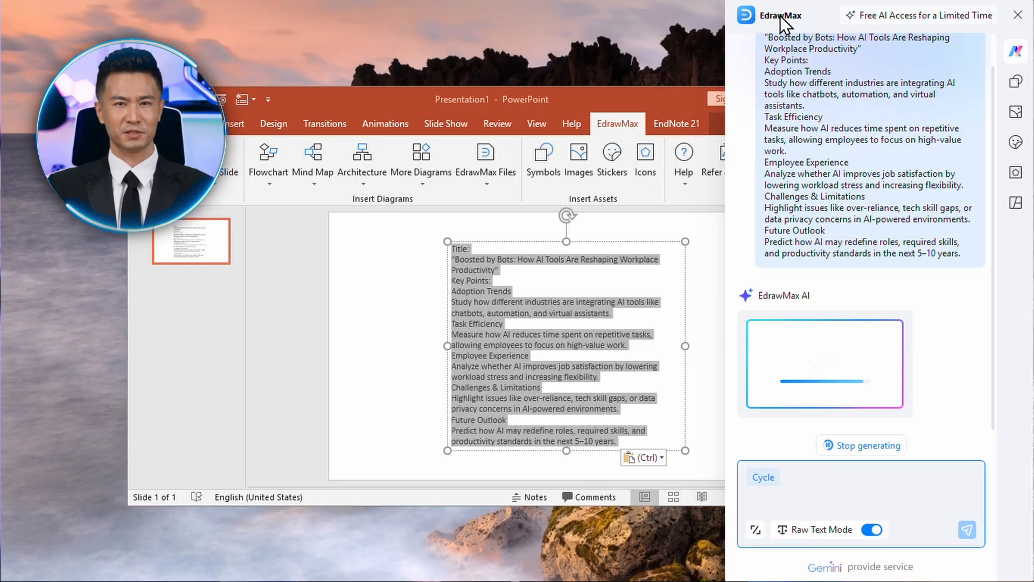
left_click(822, 82)
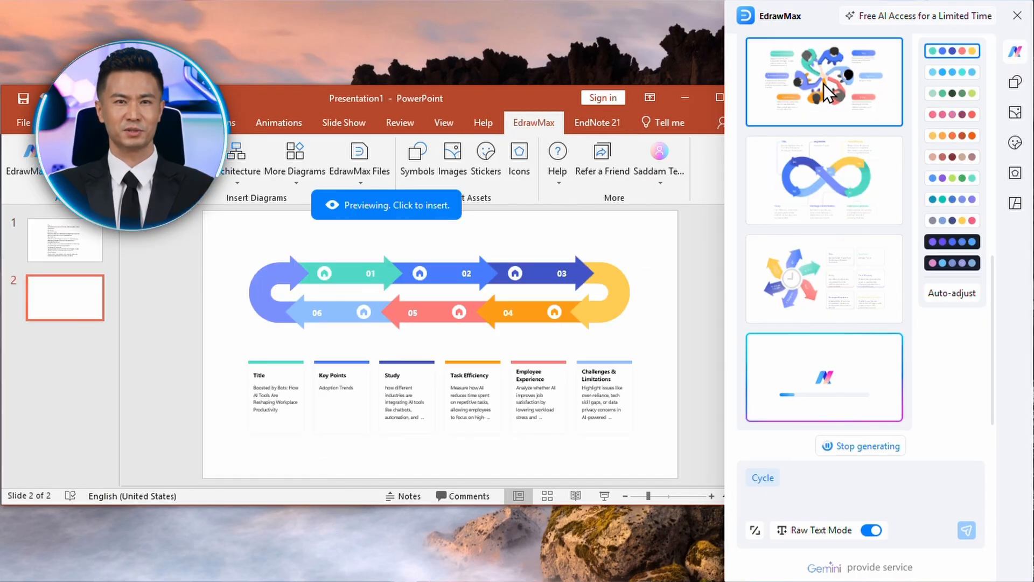
left_click(823, 81)
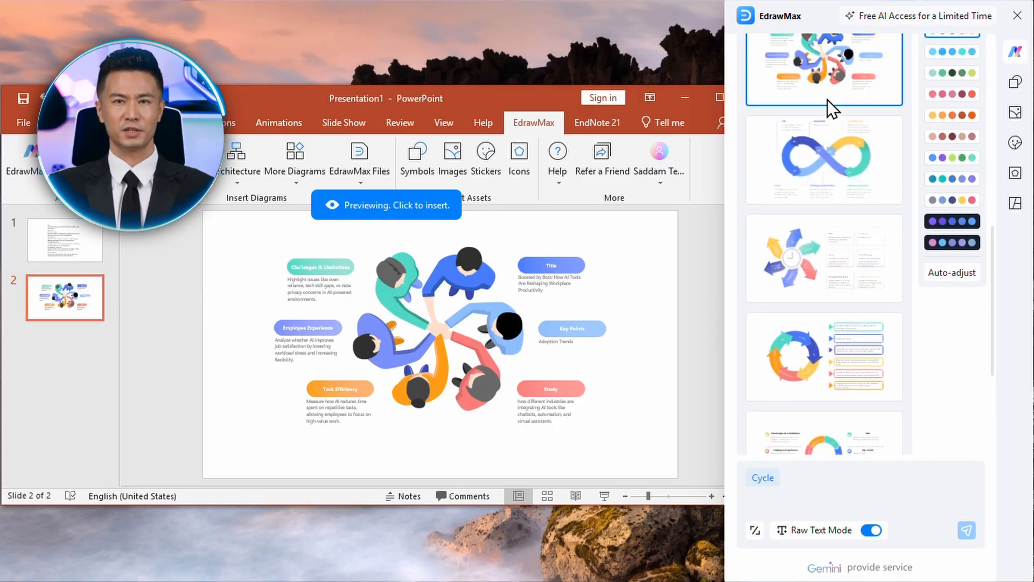
scroll("down", 3)
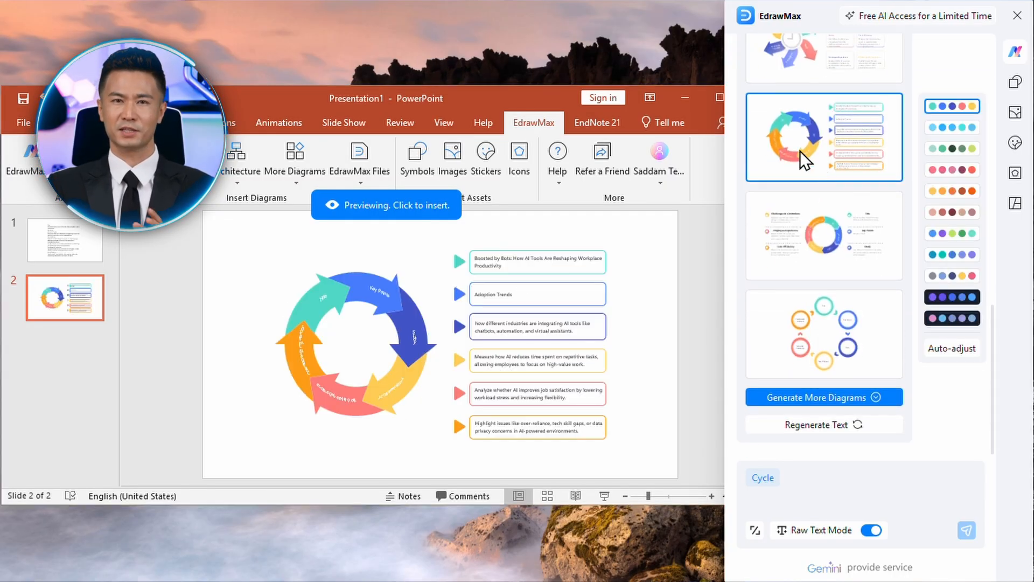
left_click(385, 205)
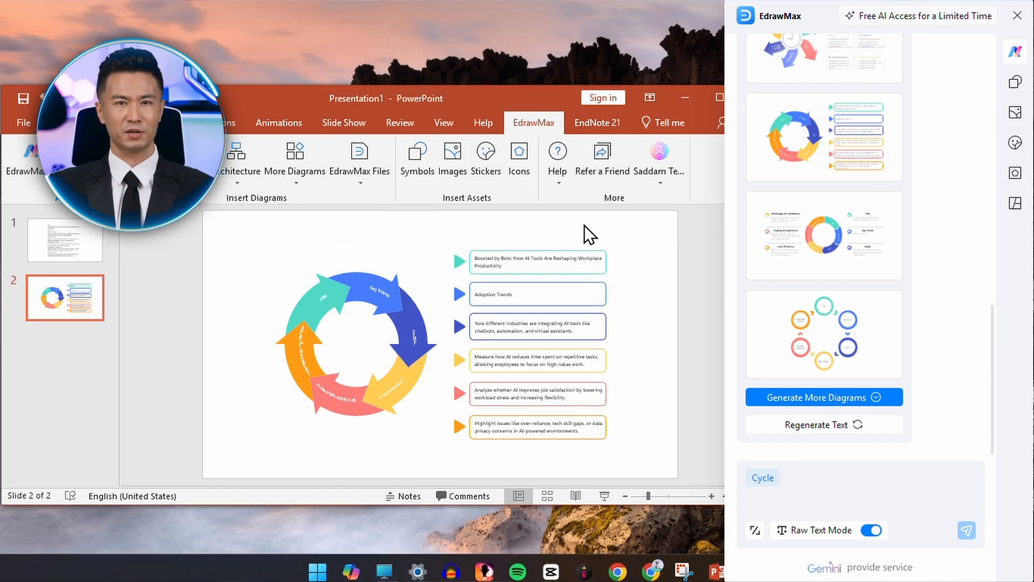
left_click(1016, 16)
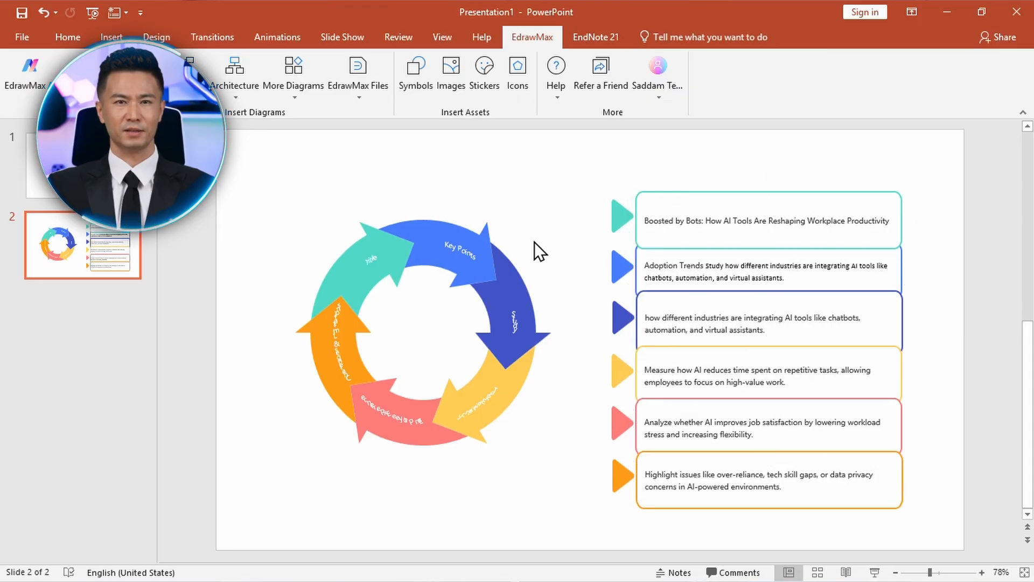
Step: From EdrawMax Files, choose a file source and a saved diagram to insert
left_click(82, 403)
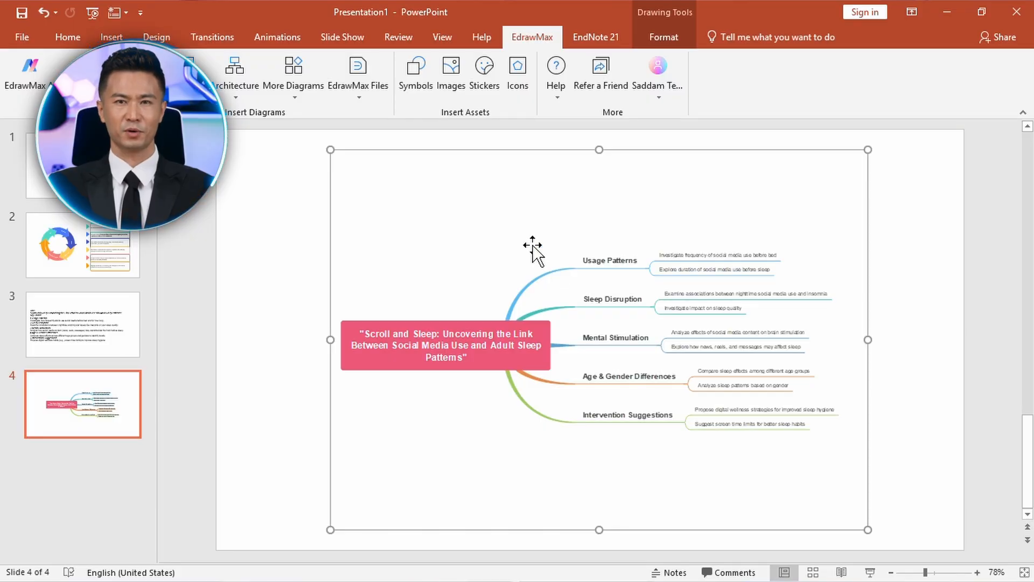
left_click(358, 73)
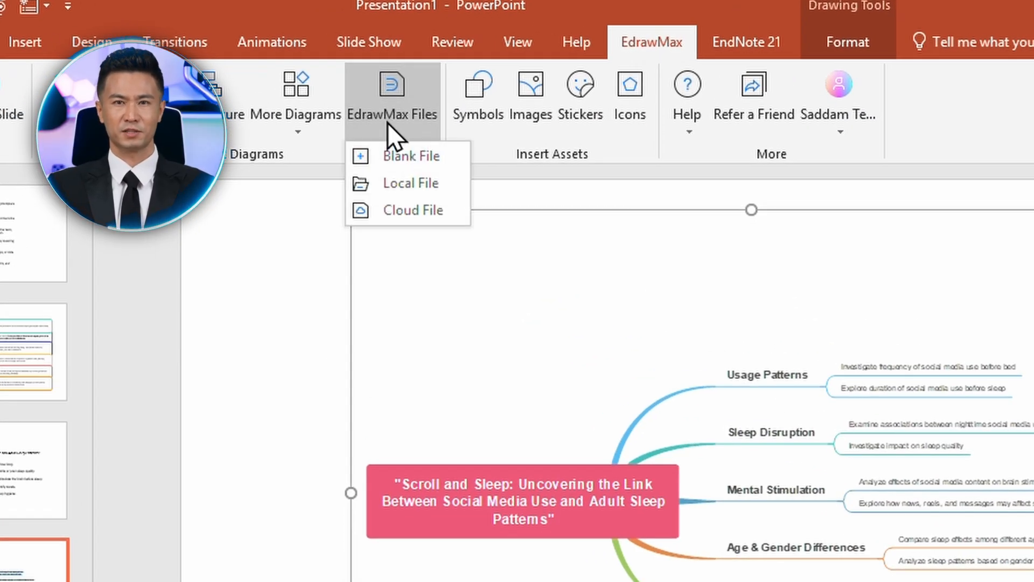
left_click(419, 228)
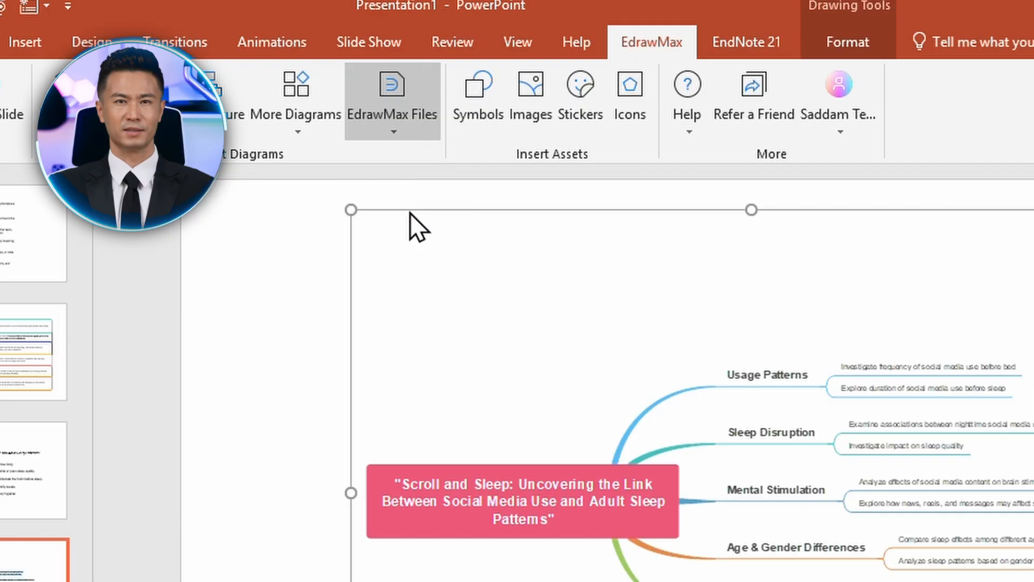
left_click(392, 99)
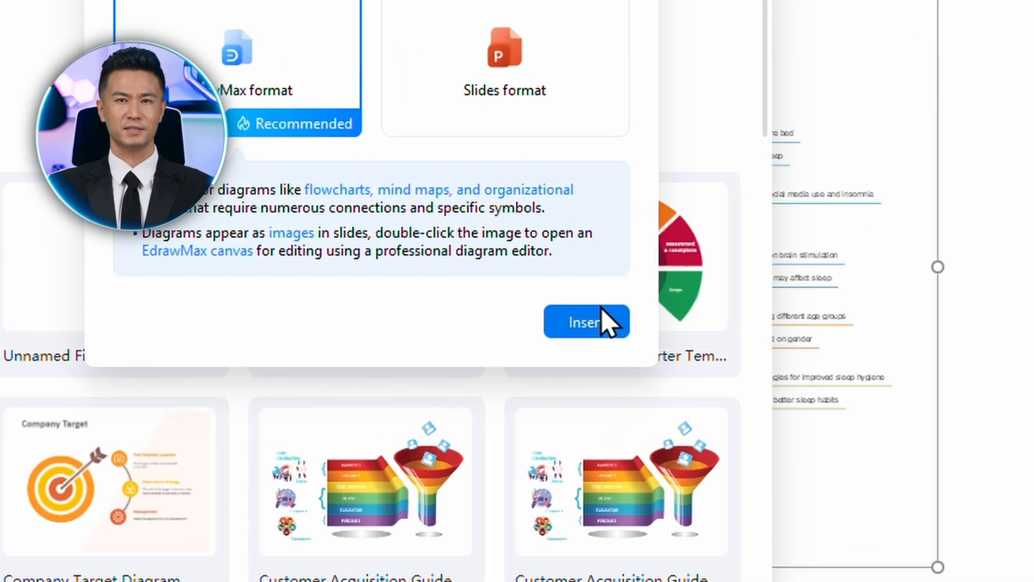
Step: Insert the sleep mind map in EdrawMax format, unlock it, and export it as a PPT
left_click(583, 322)
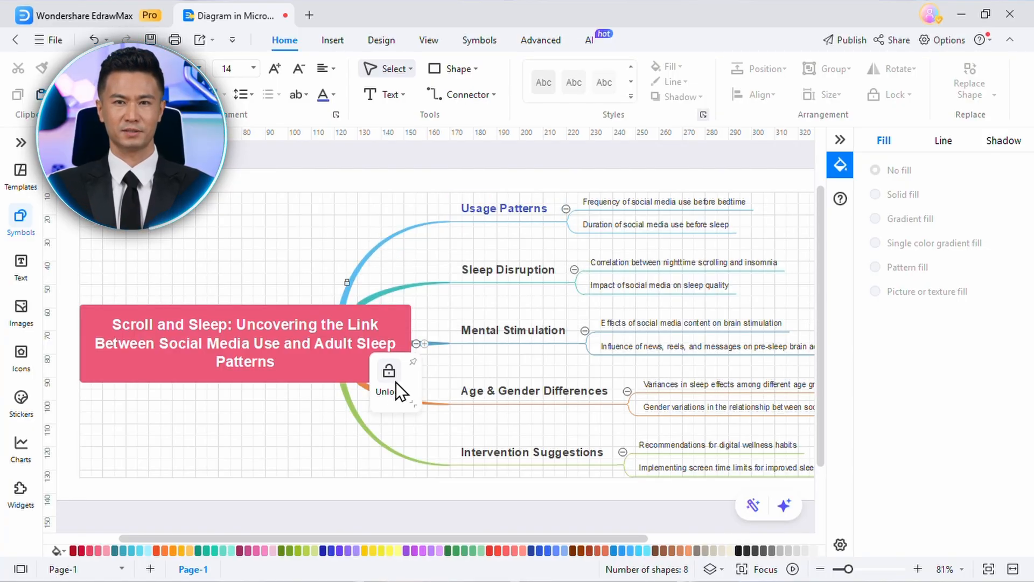
left_click(55, 40)
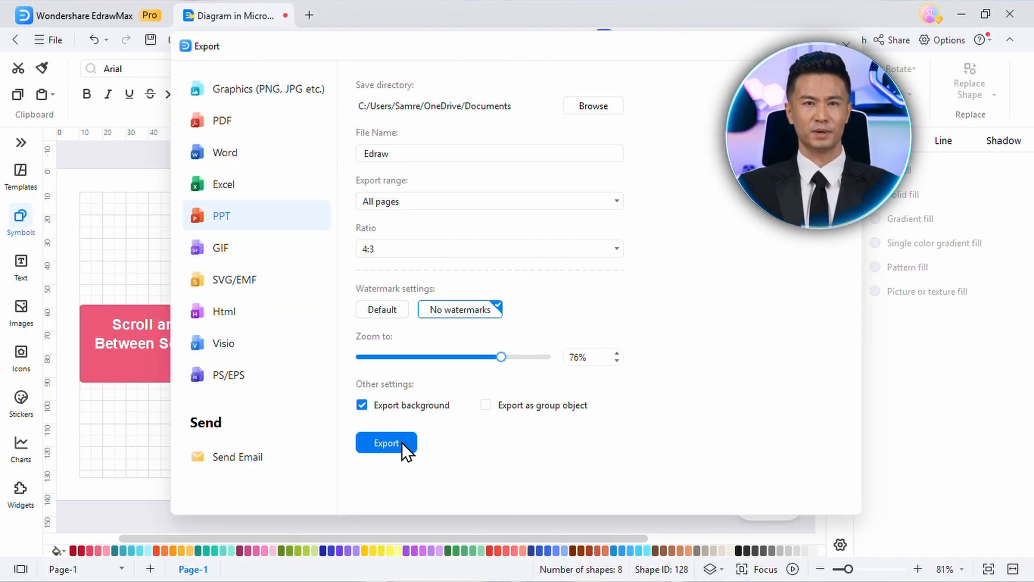
left_click(386, 443)
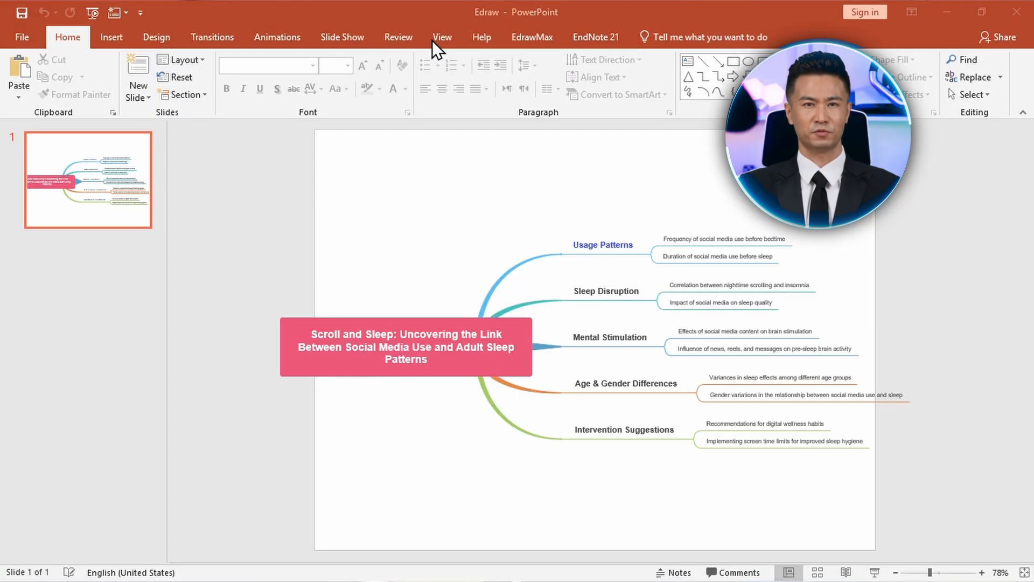
Step: Add a blue triangle to the Edraw slide and show Presentation1's flowchart types
left_click(764, 423)
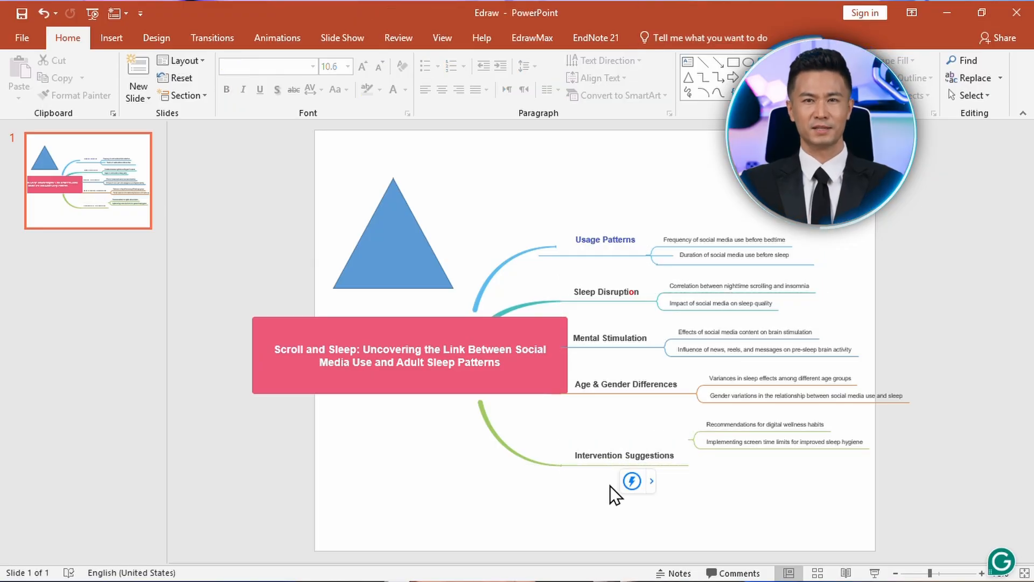
left_click(408, 355)
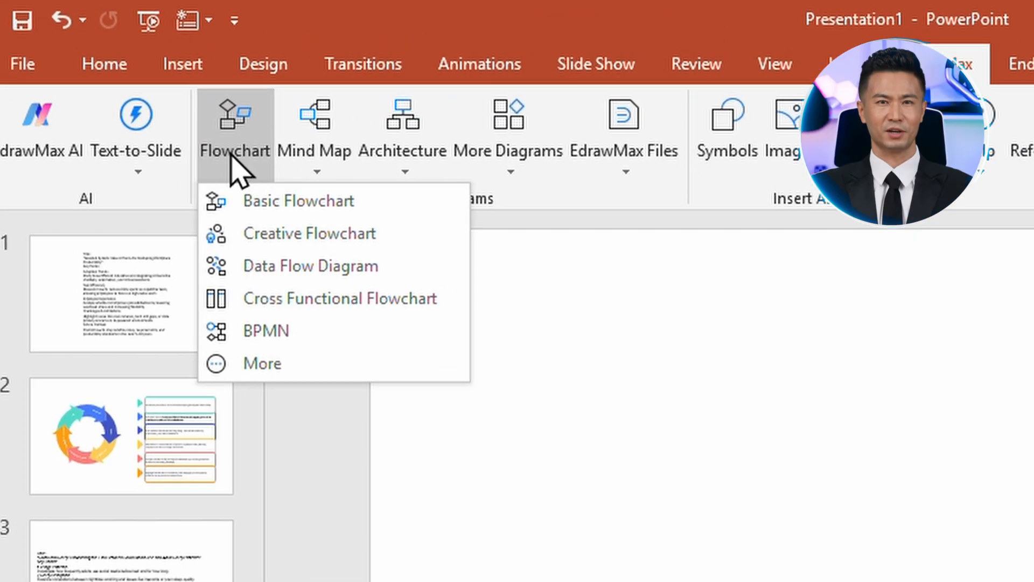
Step: Insert the Basic Flowchart 'Slideshow Tips' template on slide 5 and open it in EdrawMax
left_click(298, 201)
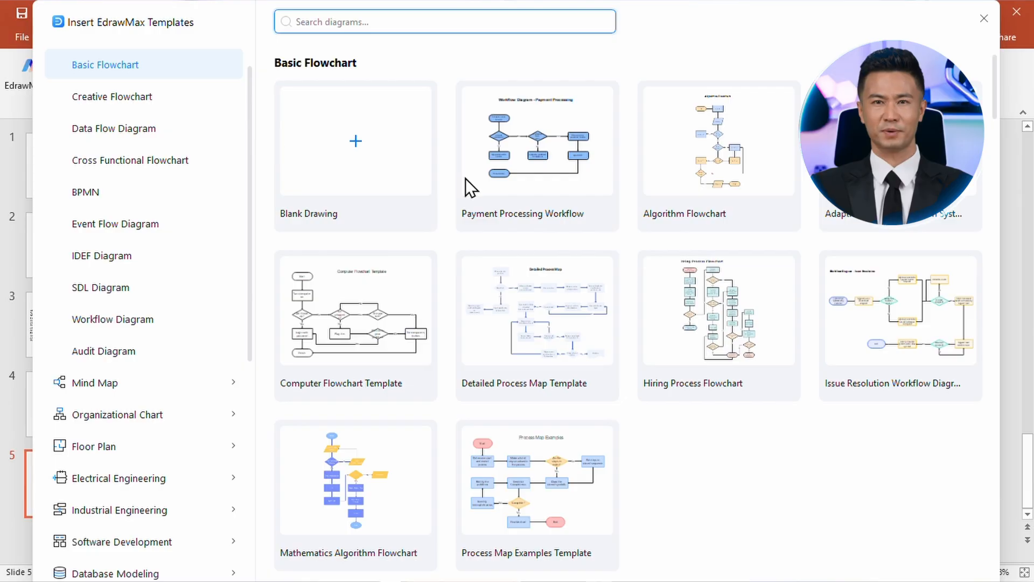
scroll("down", 3)
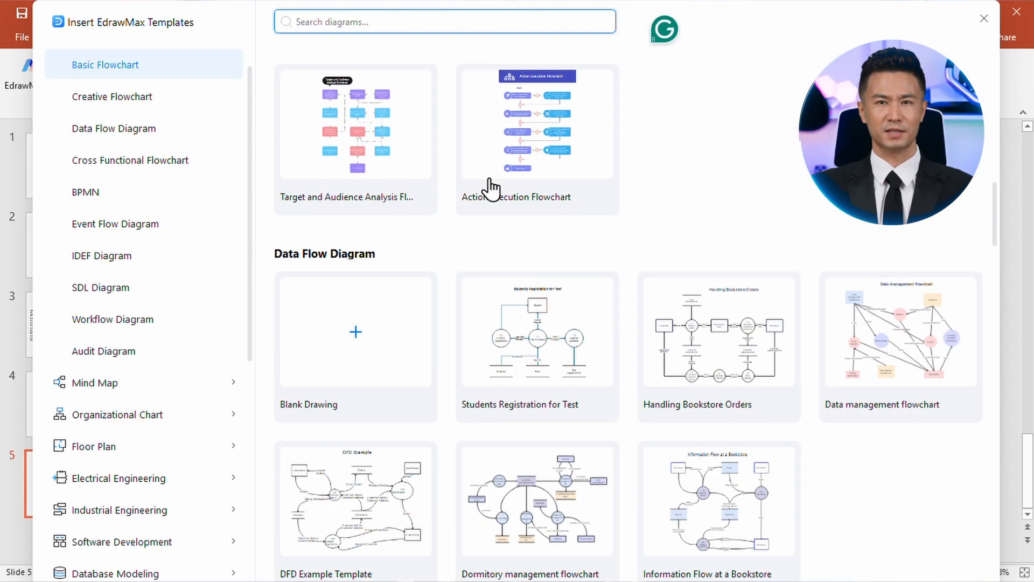
scroll("up", 3)
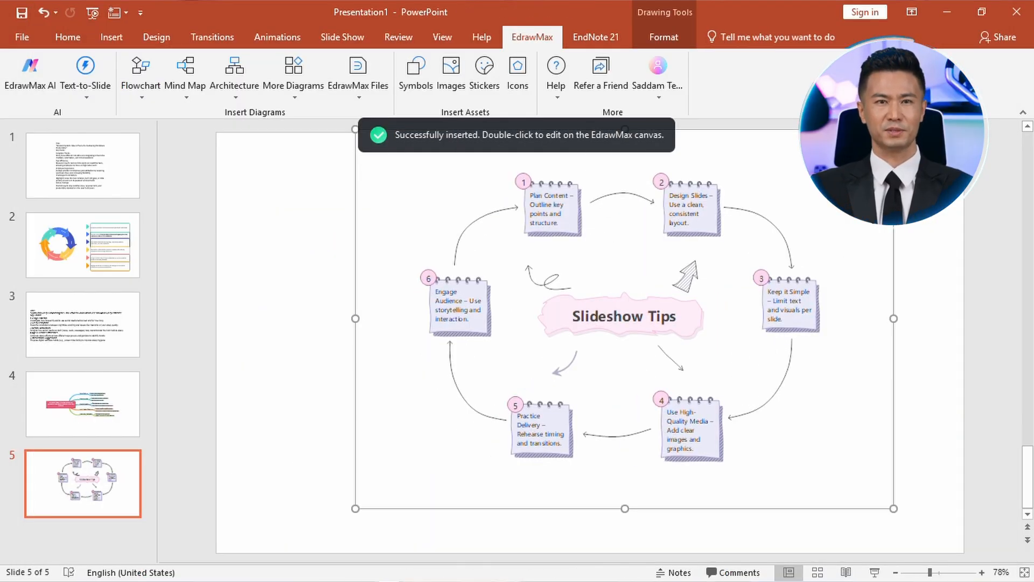
double_click(624, 318)
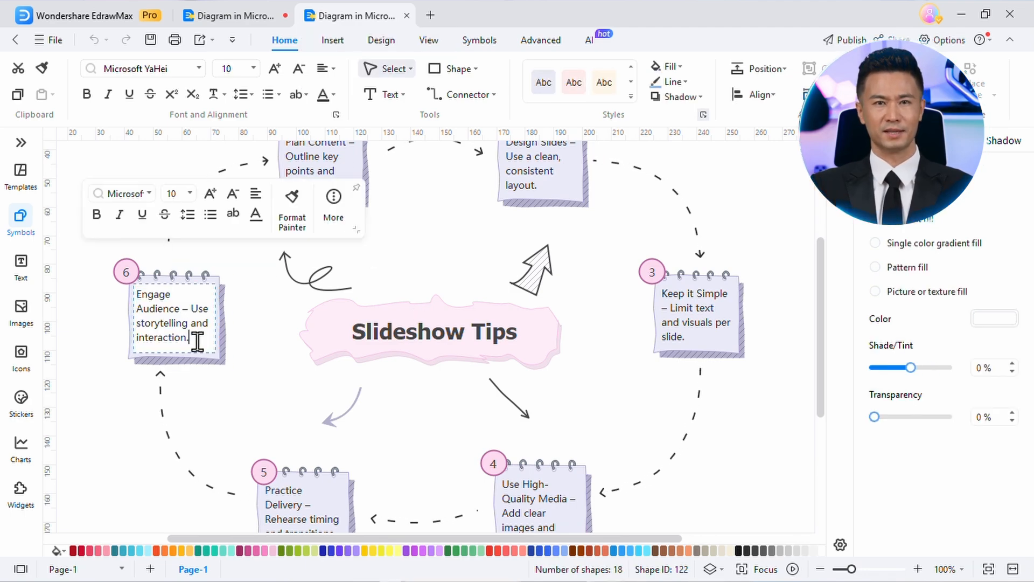
Step: Exit the sixth note's text editing and select the Slideshow Tips title shape
left_click(311, 342)
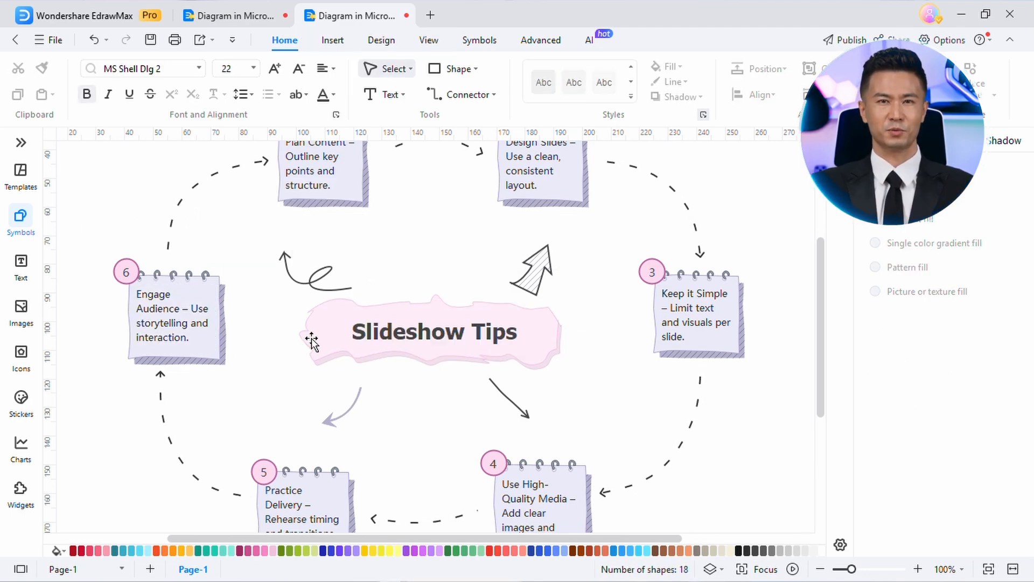
left_click(435, 331)
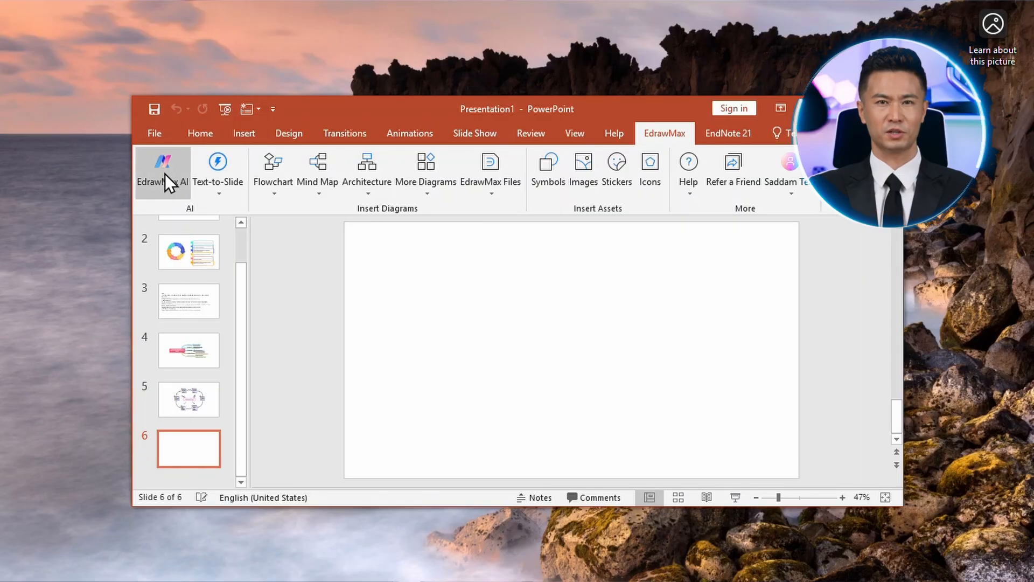
Step: Generate and insert an EdrawMax AI hierarchy chart of magnesium alloy properties
left_click(162, 168)
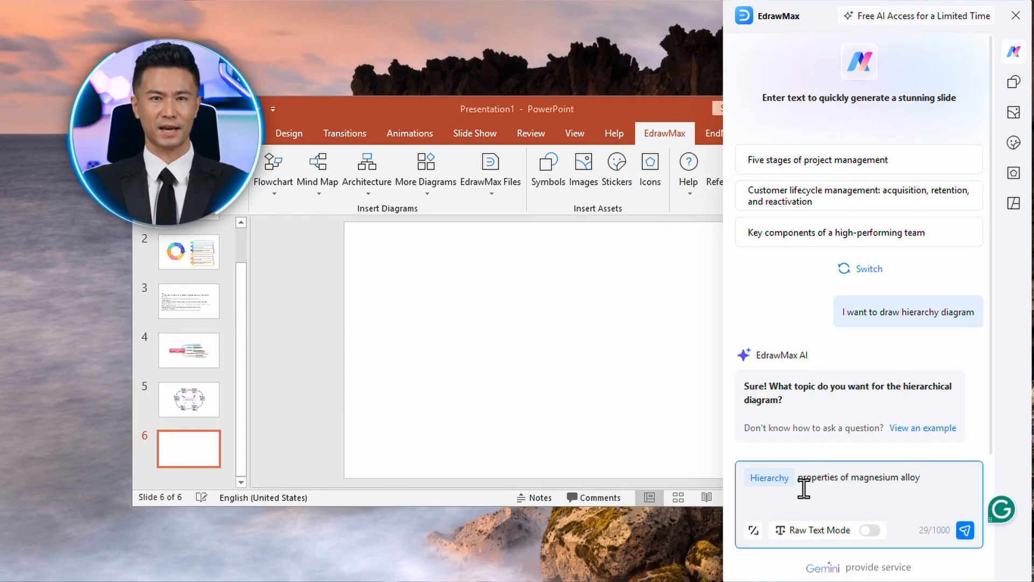
left_click(964, 530)
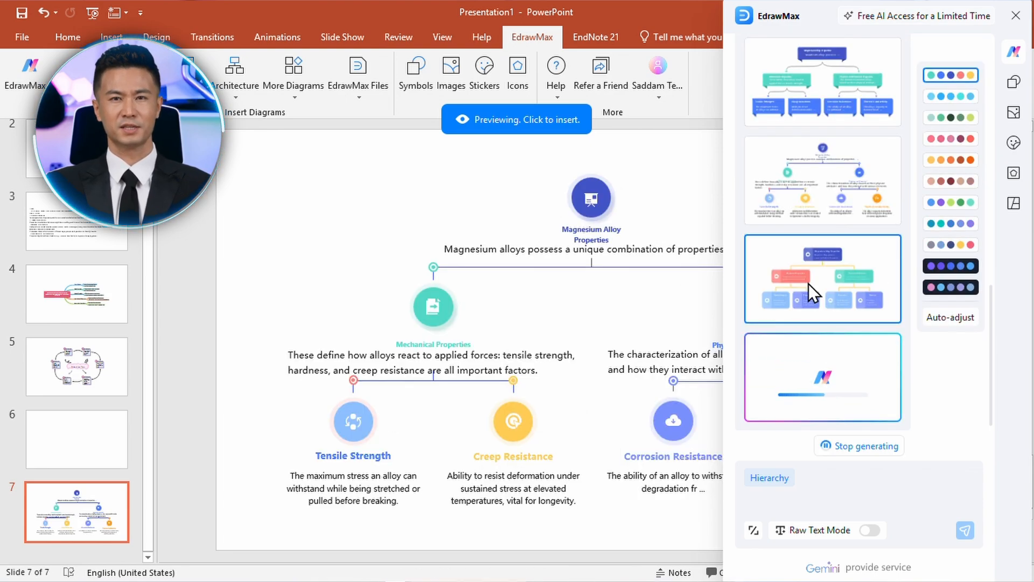
left_click(822, 278)
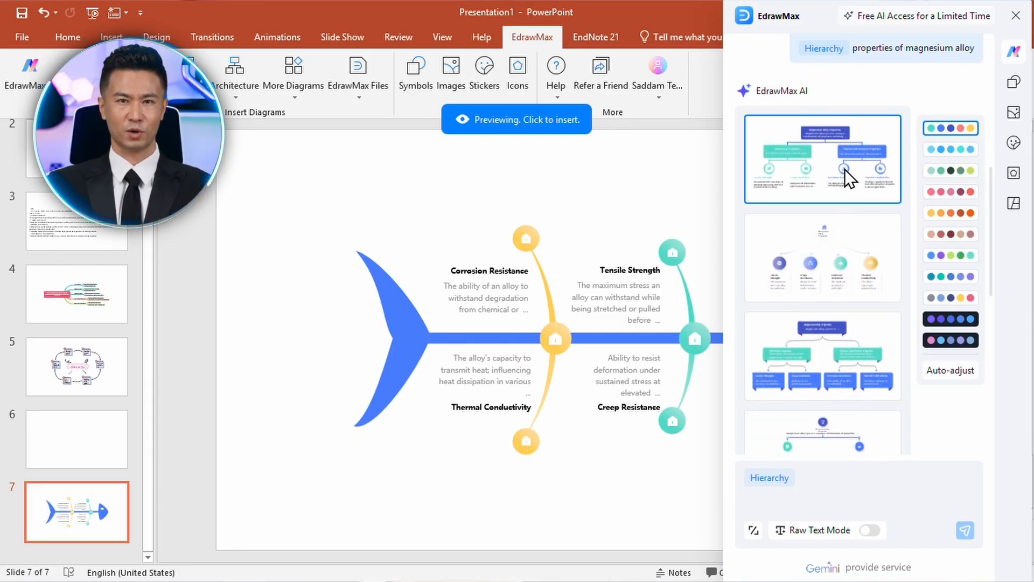
left_click(516, 120)
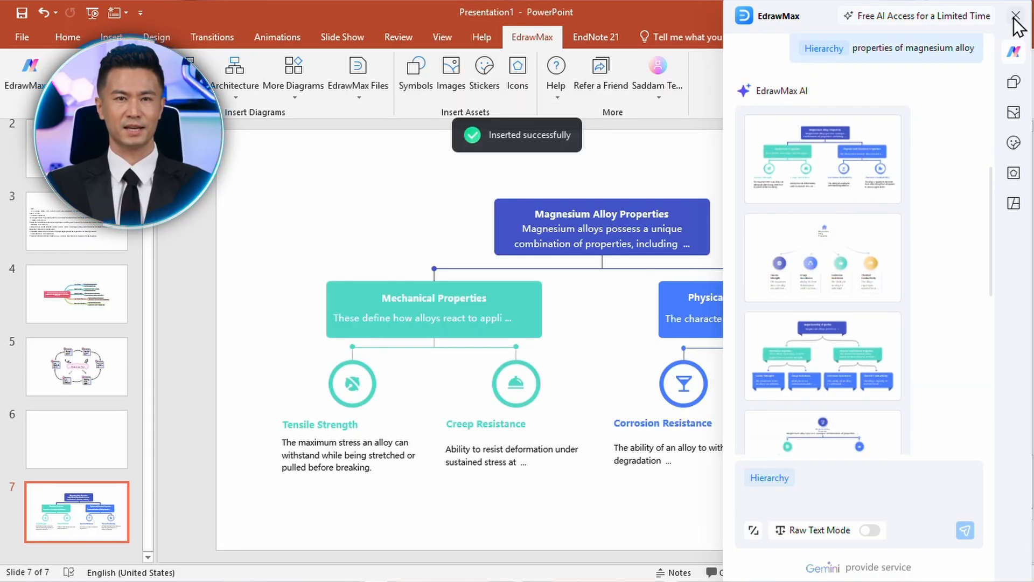
left_click(1018, 16)
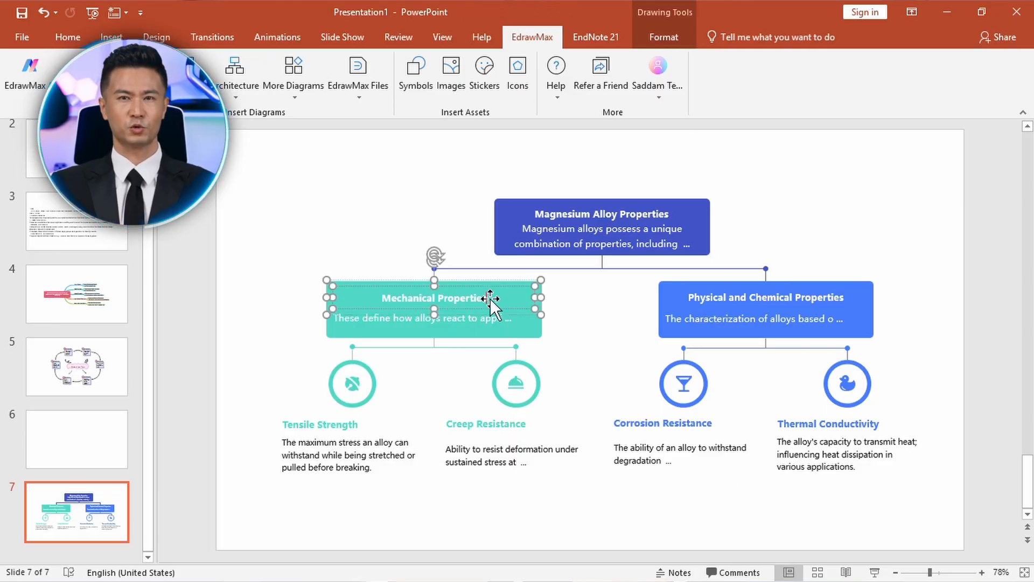
Step: Enlarge the Magnesium Alloy Properties top box and select its text
left_click(600, 227)
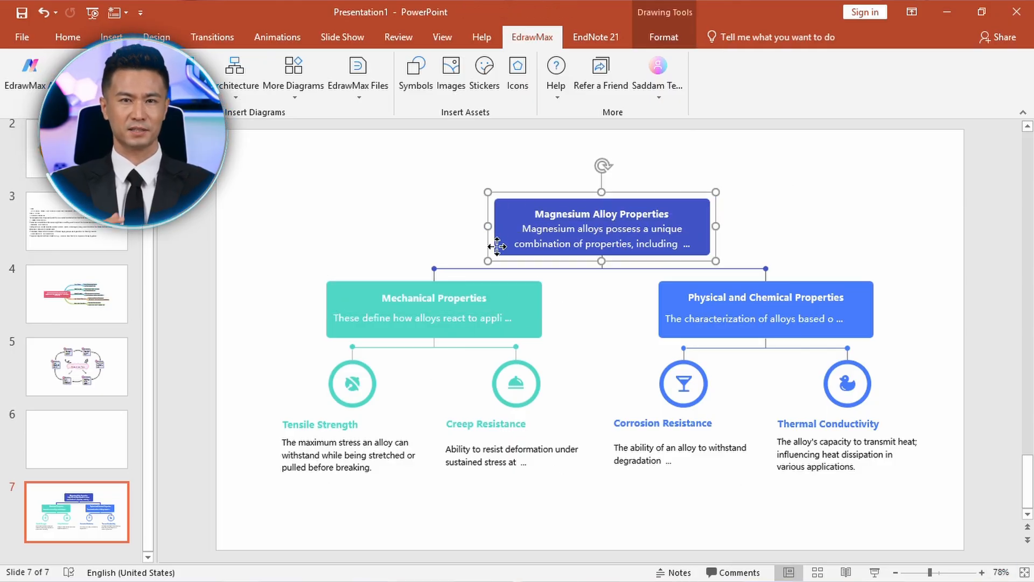
left_click(440, 217)
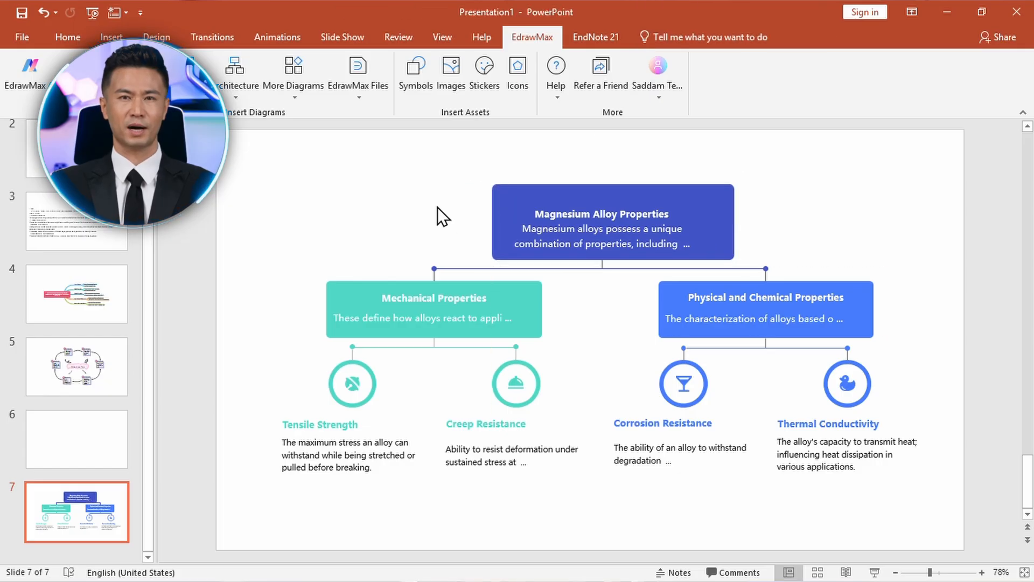
left_click(600, 223)
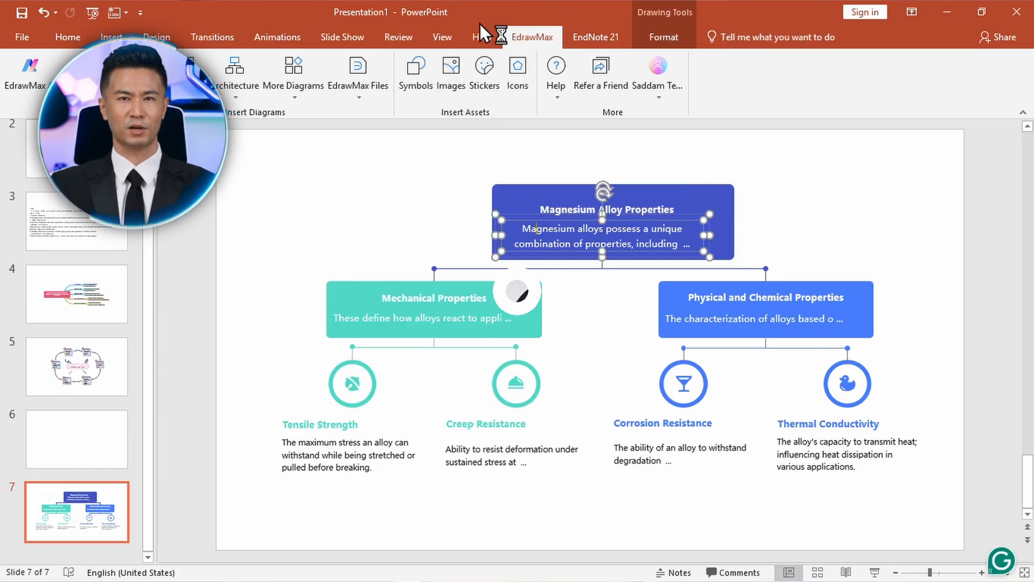